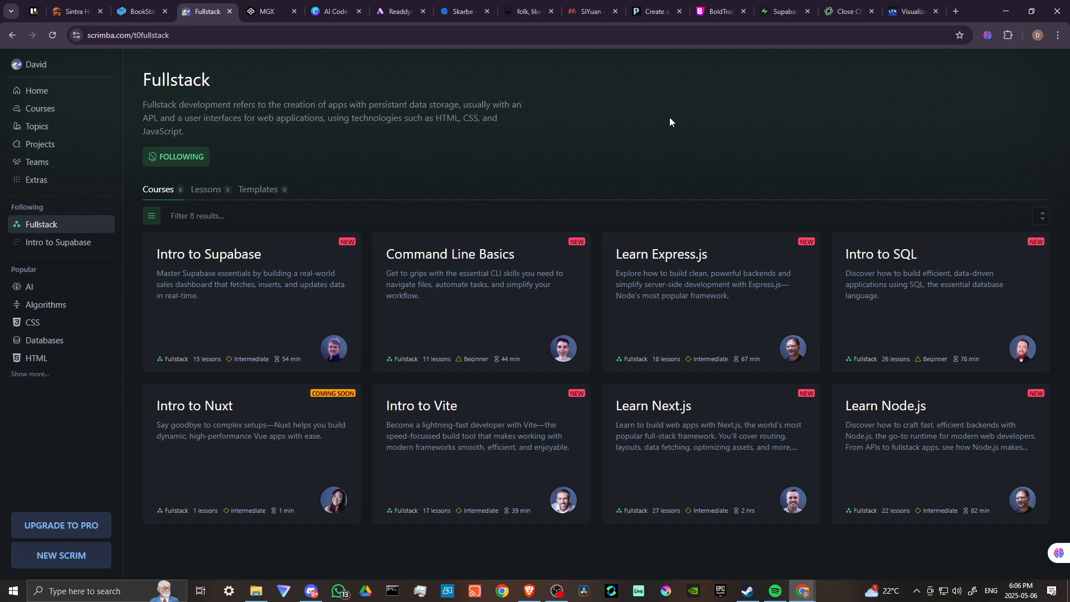
{"action": "mouse_move", "coordinate": [245, 111]}
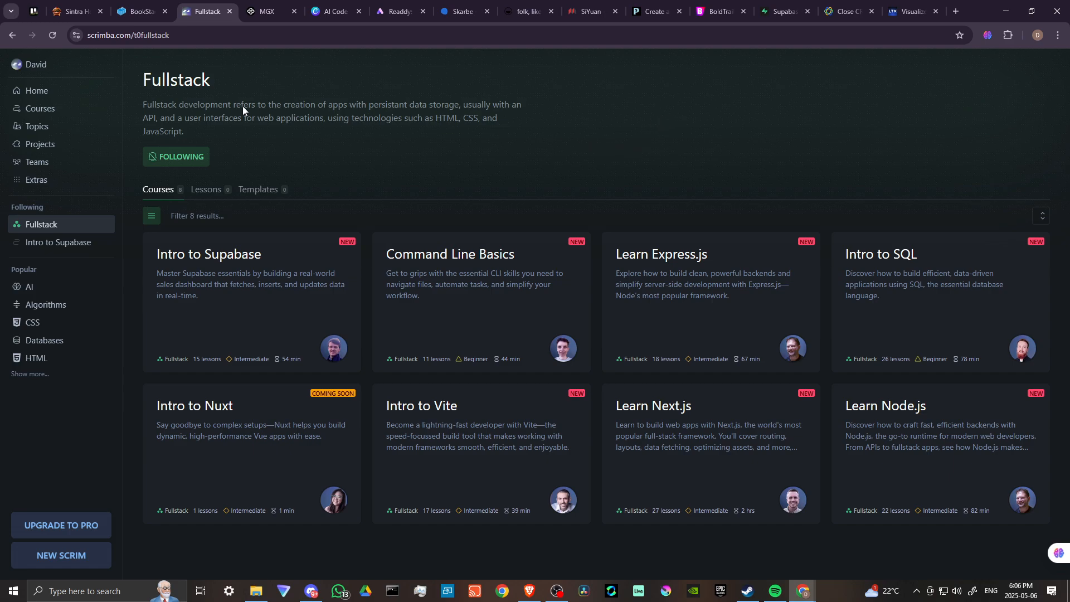
{"action": "mouse_move", "coordinate": [345, 108]}
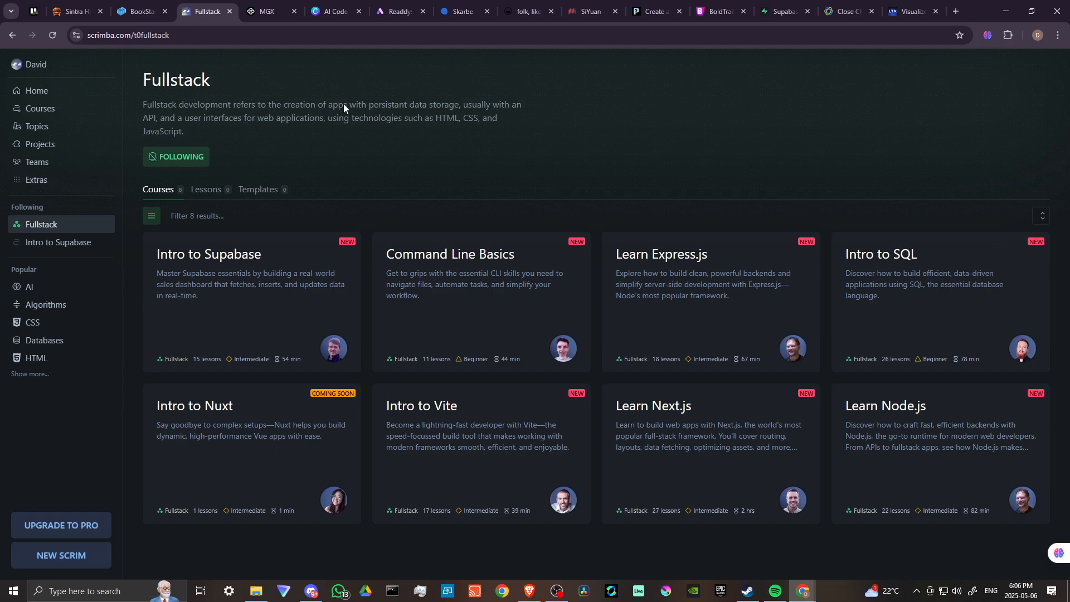
{"action": "mouse_move", "coordinate": [455, 102]}
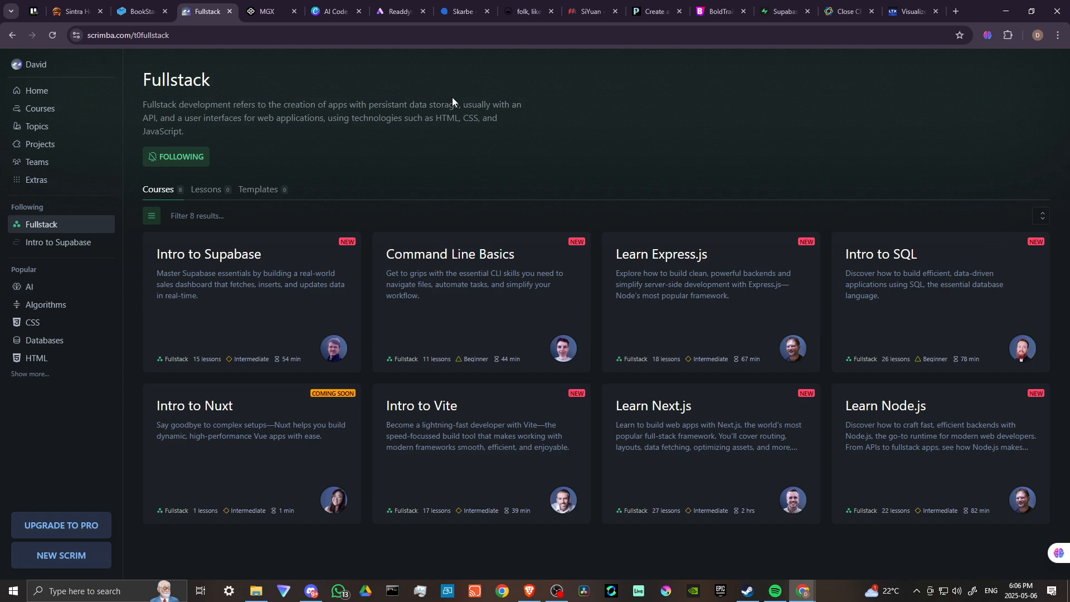
{"action": "mouse_move", "coordinate": [362, 137]}
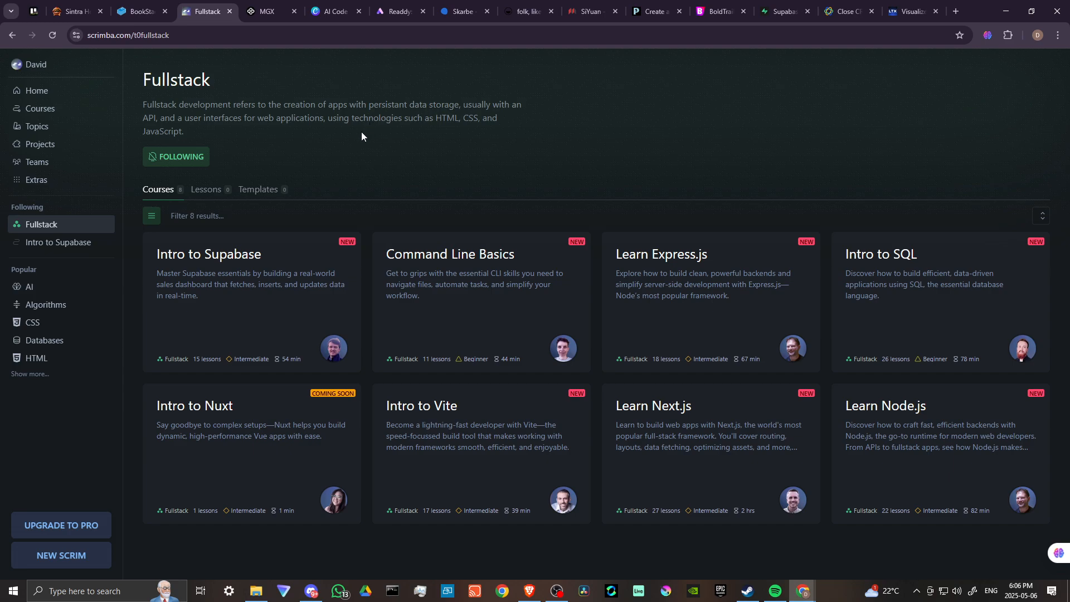
{"action": "mouse_move", "coordinate": [319, 132]}
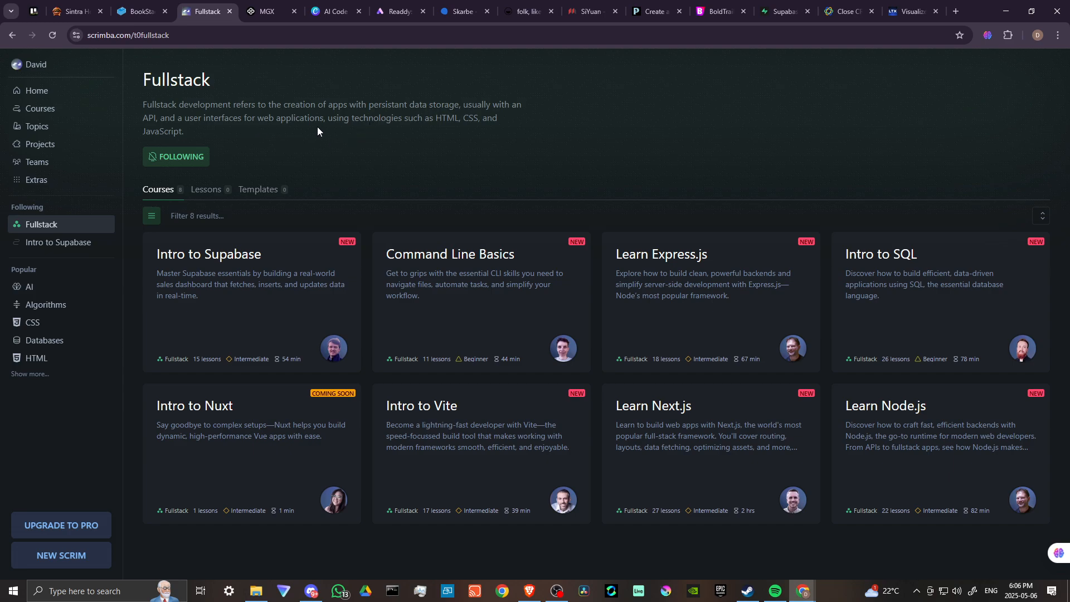
{"action": "mouse_move", "coordinate": [460, 127]}
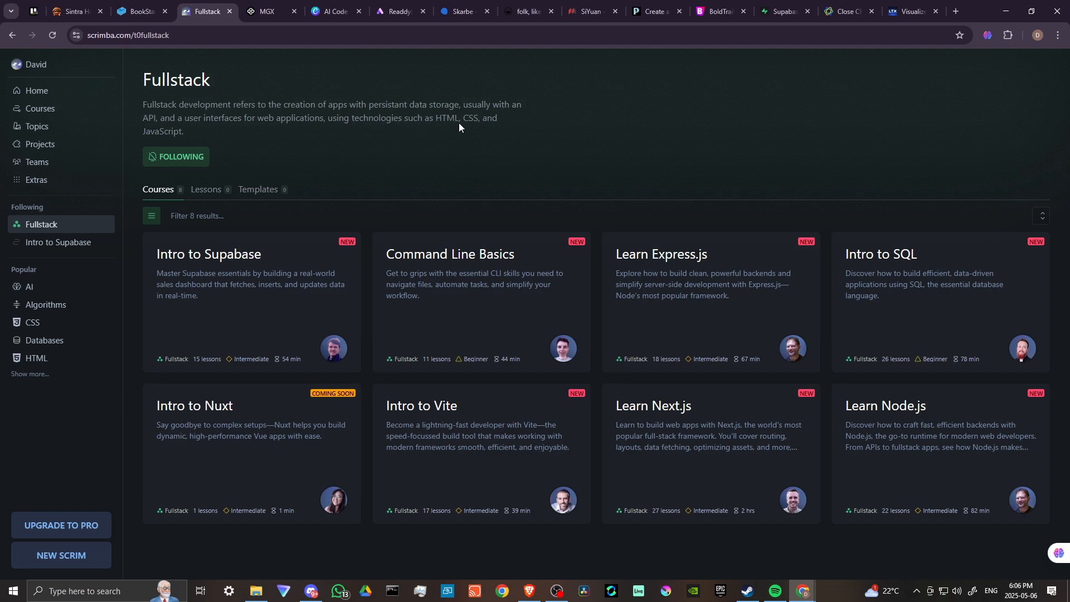
{"action": "mouse_move", "coordinate": [351, 129]}
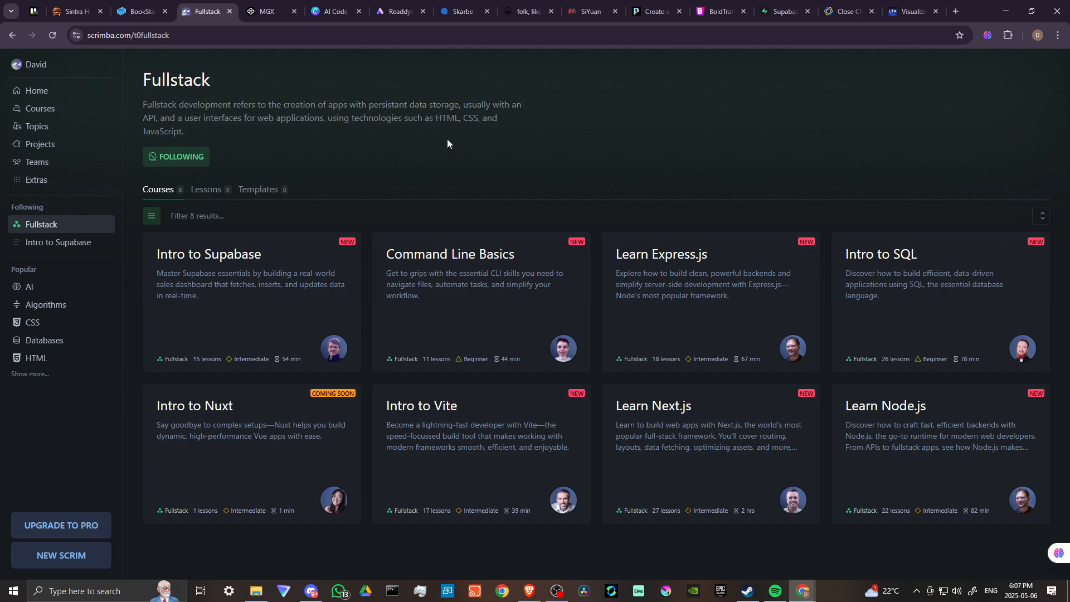
{"action": "mouse_move", "coordinate": [444, 166]}
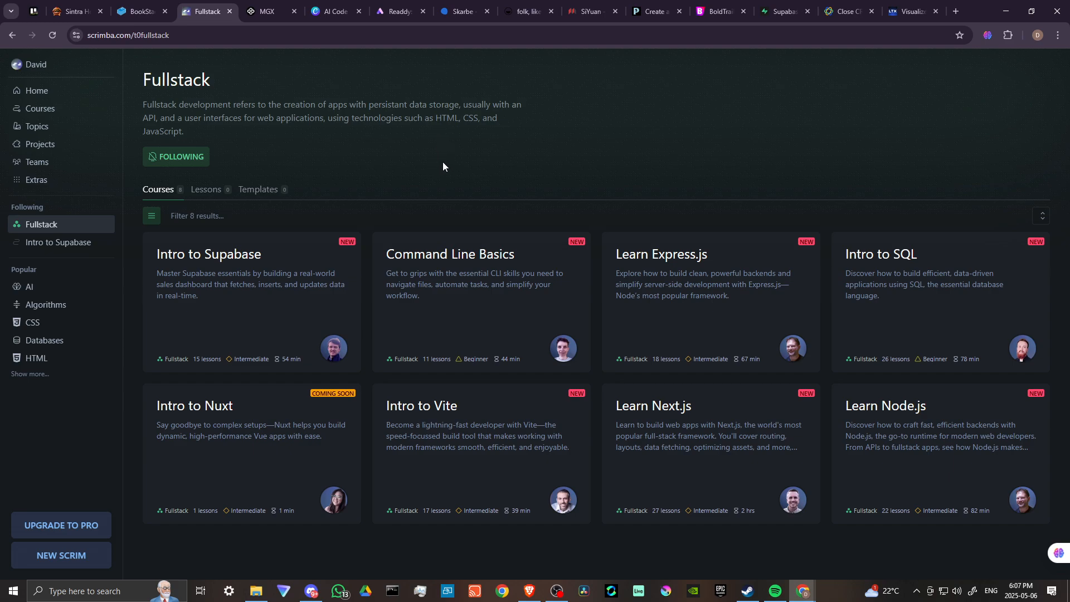
{"action": "mouse_move", "coordinate": [245, 289]}
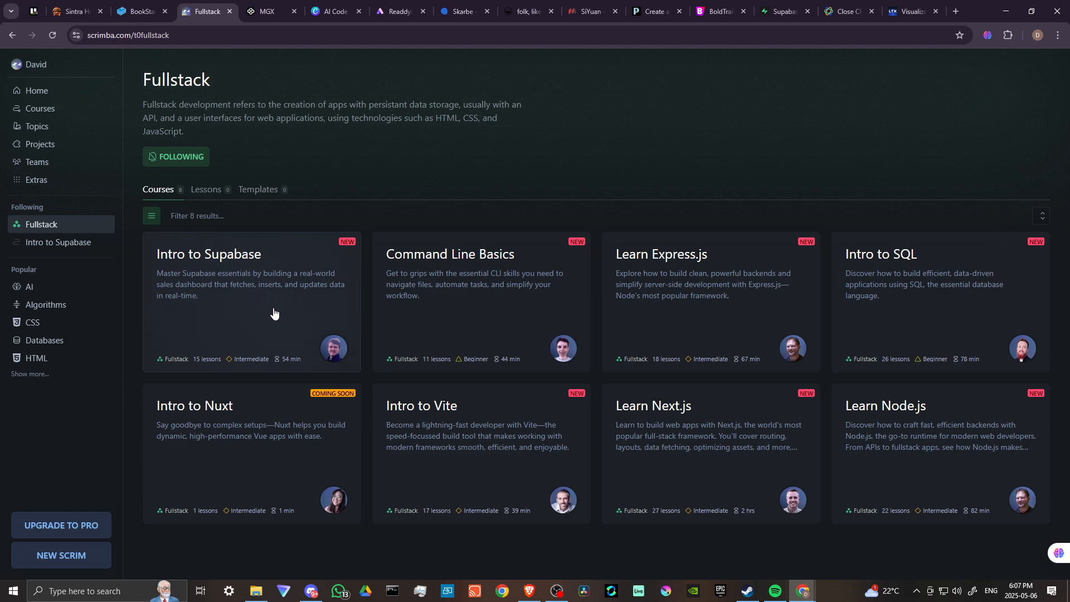
{"action": "mouse_move", "coordinate": [284, 291]}
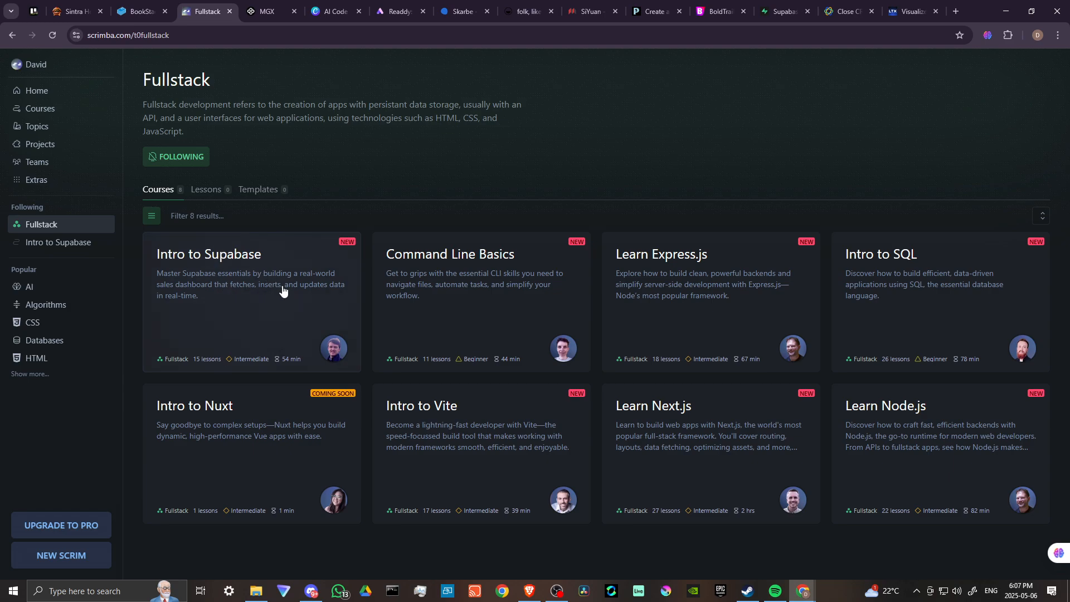
{"action": "mouse_move", "coordinate": [186, 284]}
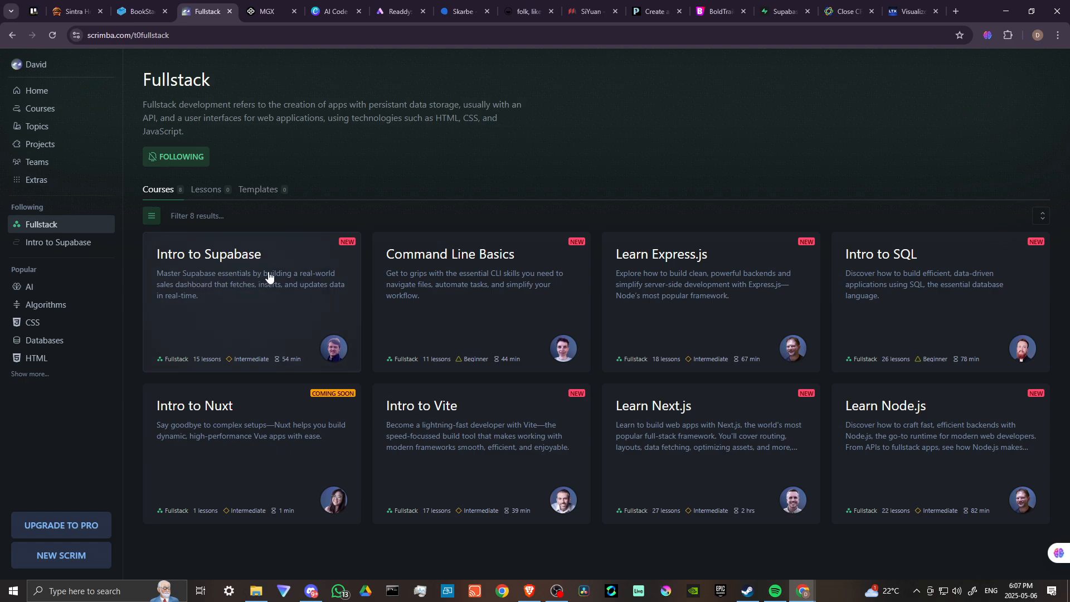
{"action": "mouse_move", "coordinate": [228, 308]}
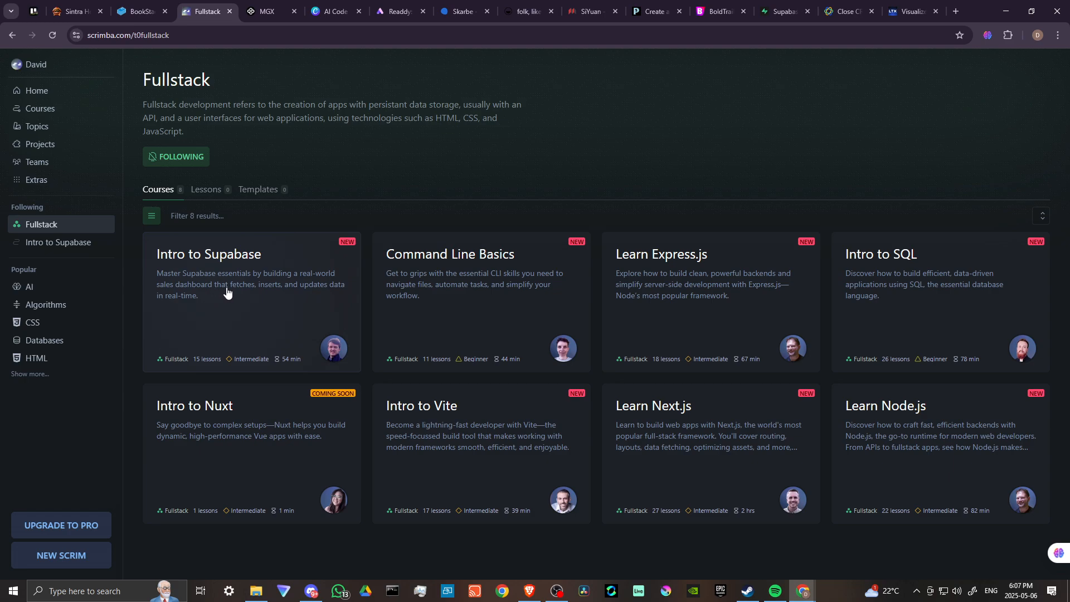
{"action": "mouse_move", "coordinate": [331, 291]}
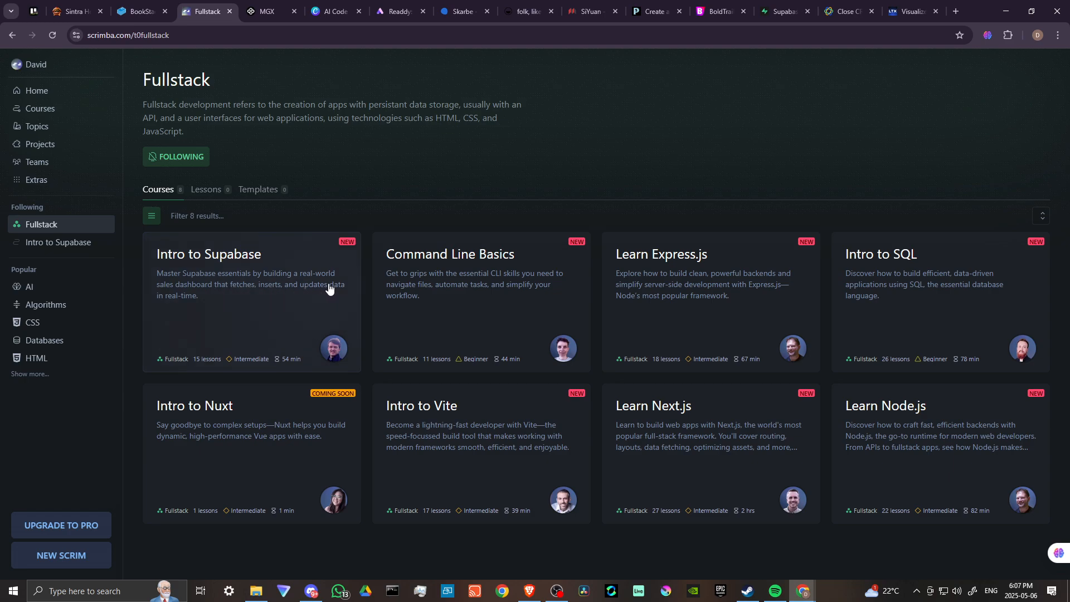
{"action": "mouse_move", "coordinate": [458, 254]}
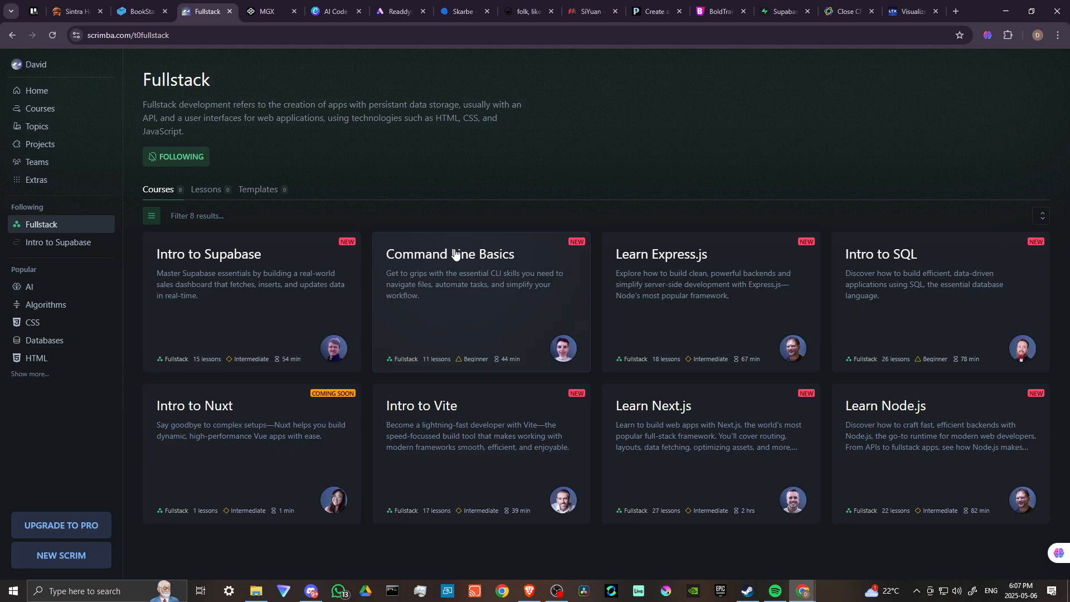
{"action": "mouse_move", "coordinate": [415, 284]}
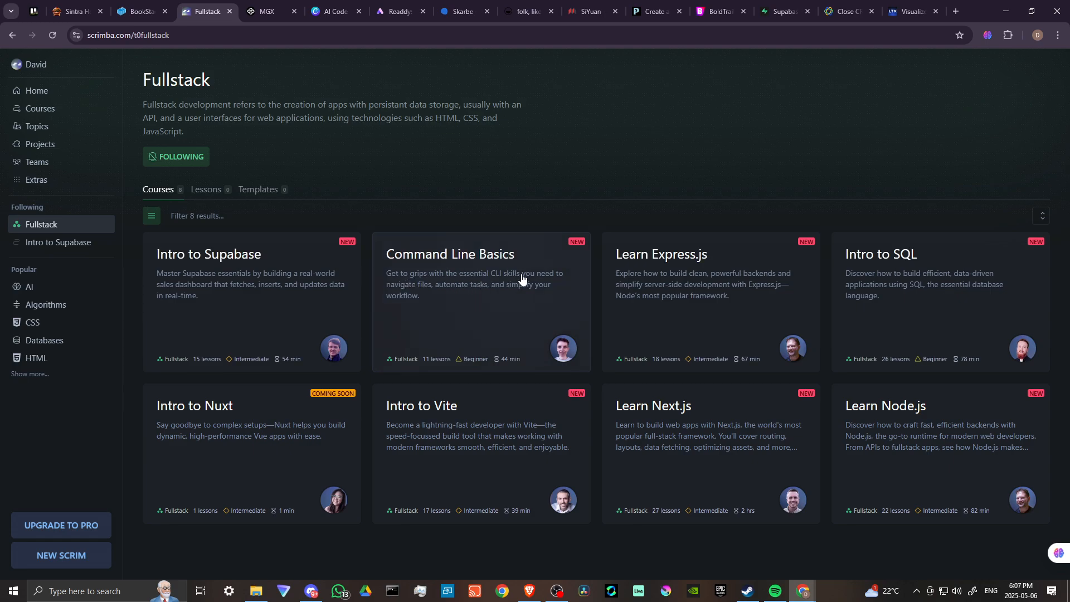
{"action": "mouse_move", "coordinate": [472, 292]}
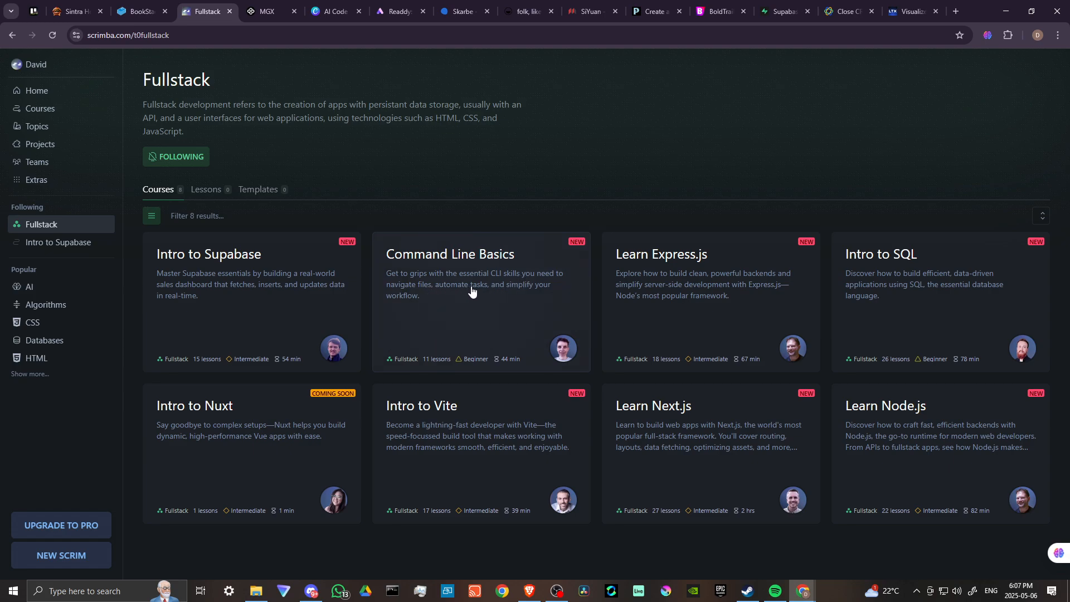
{"action": "mouse_move", "coordinate": [496, 302]}
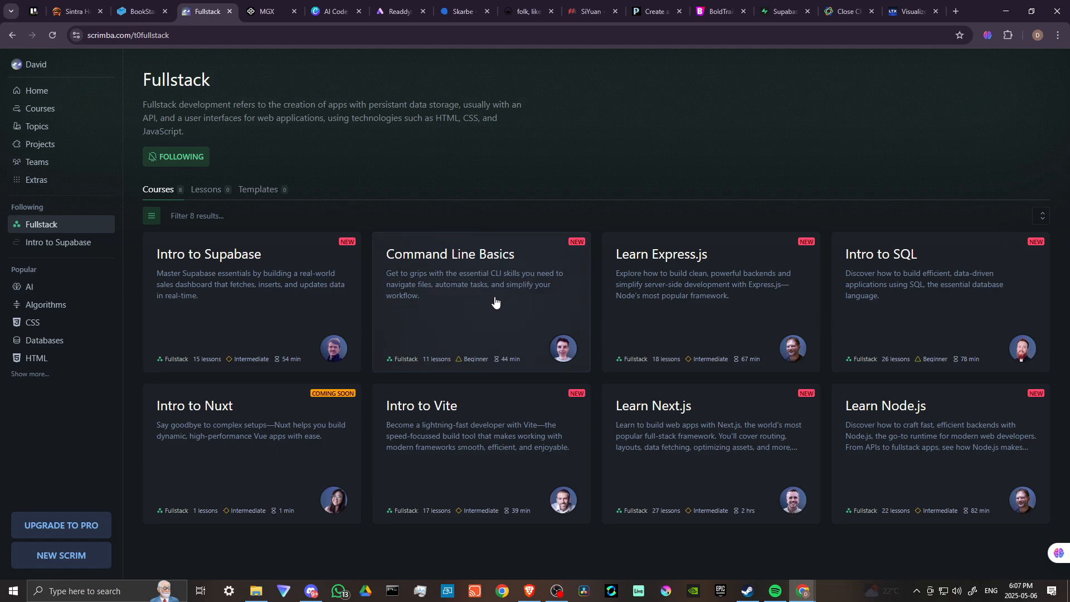
{"action": "mouse_move", "coordinate": [685, 262]}
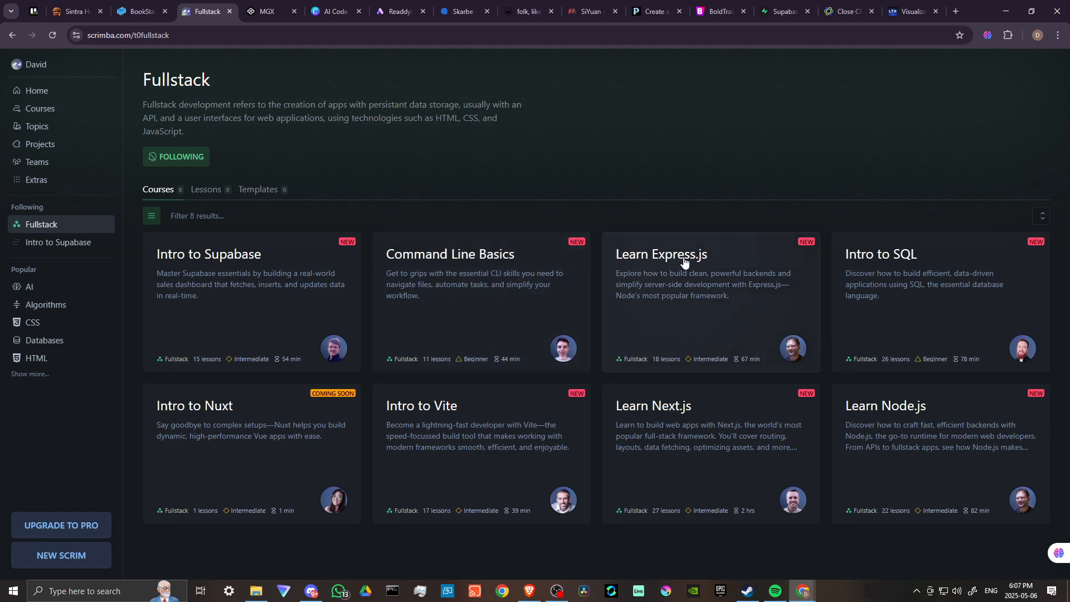
{"action": "mouse_move", "coordinate": [631, 282]}
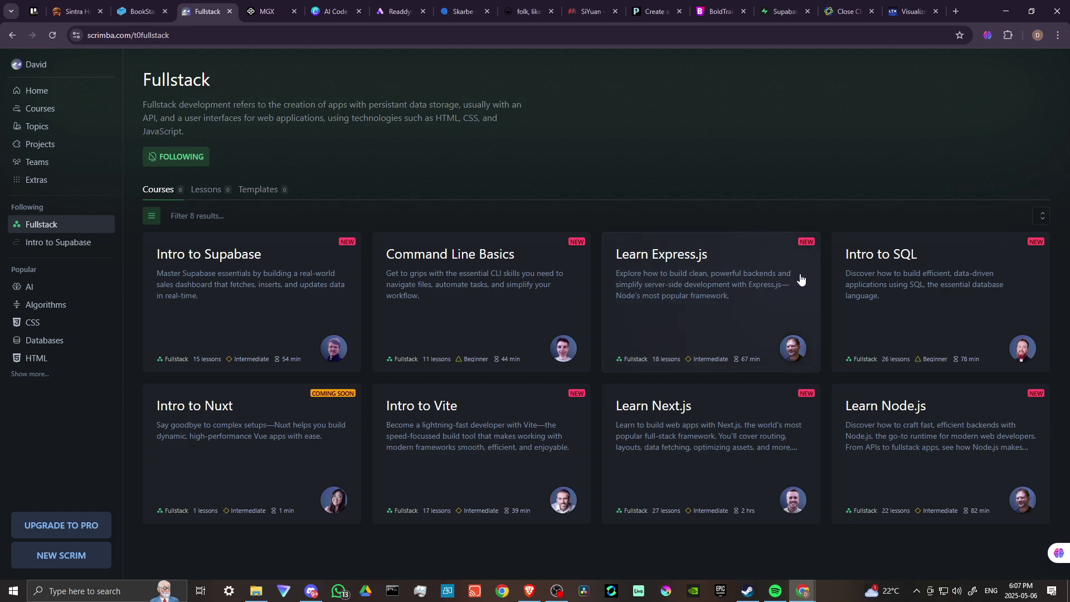
{"action": "mouse_move", "coordinate": [805, 276]}
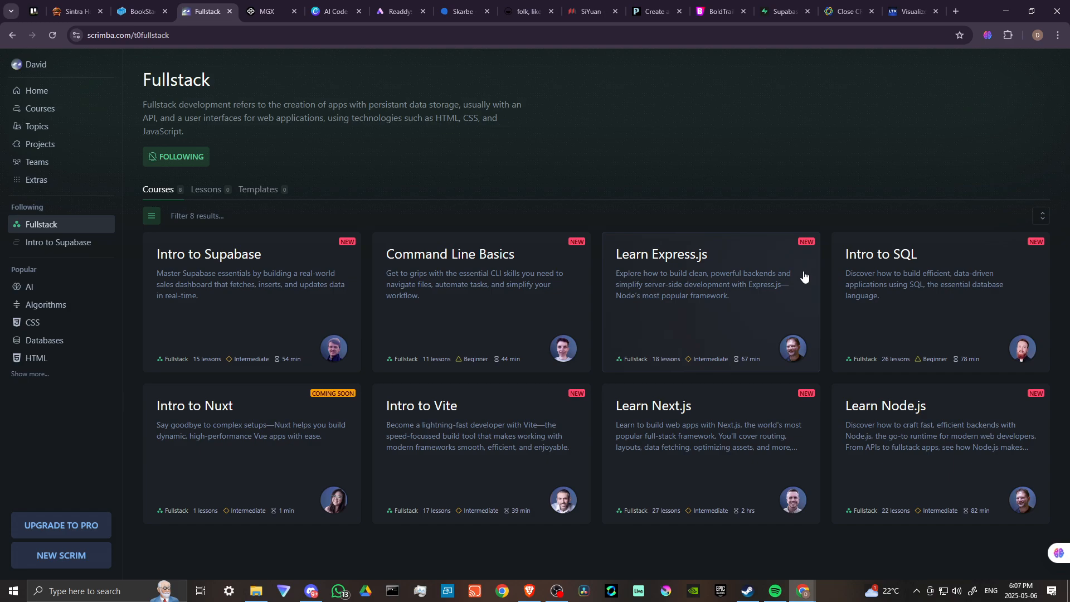
{"action": "mouse_move", "coordinate": [925, 255]}
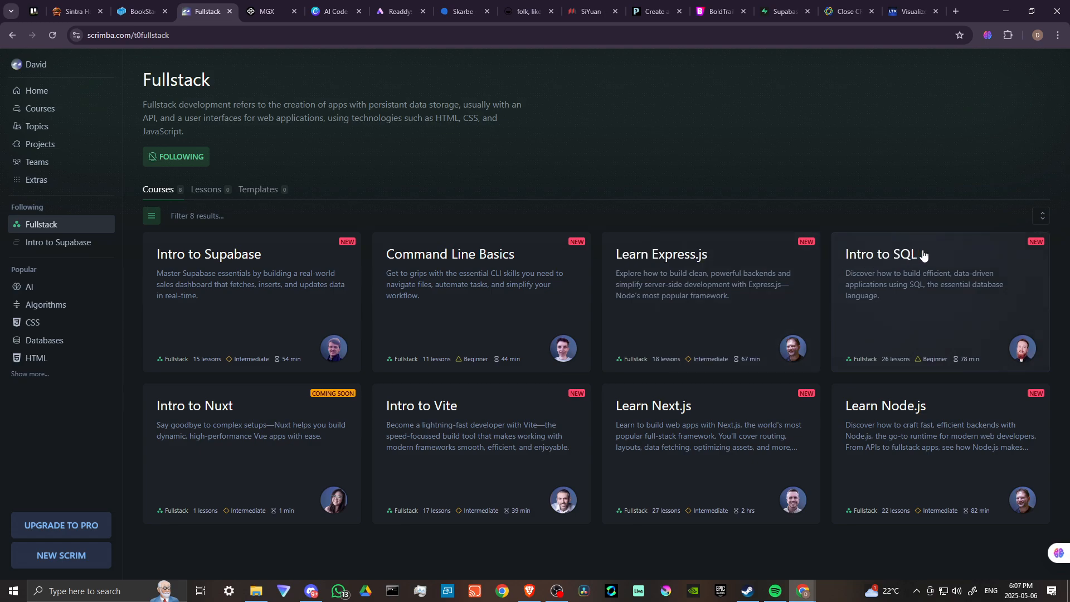
{"action": "mouse_move", "coordinate": [972, 256]}
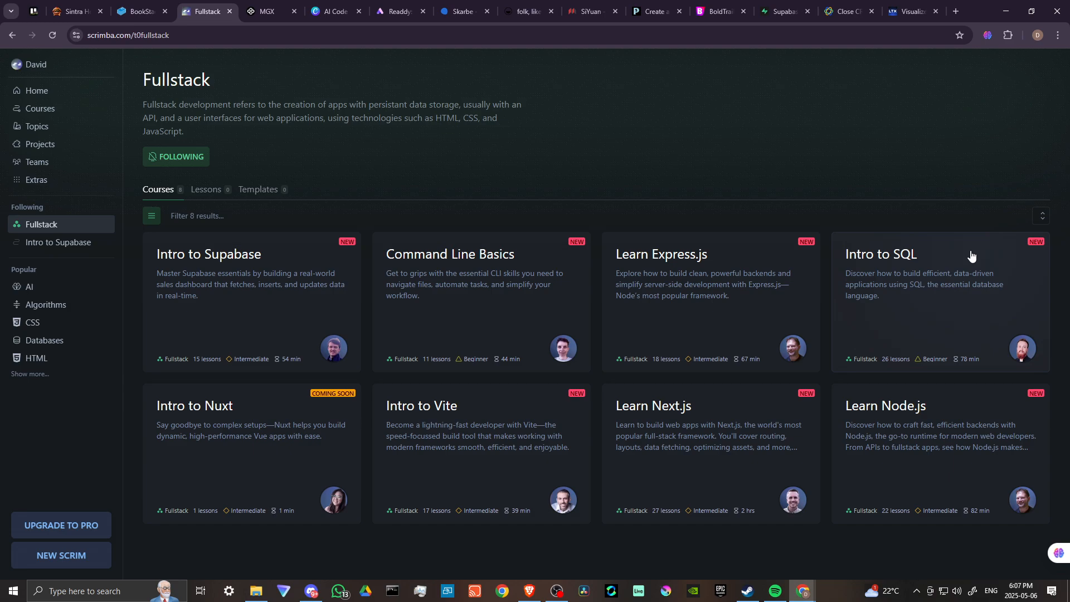
{"action": "mouse_move", "coordinate": [257, 419]}
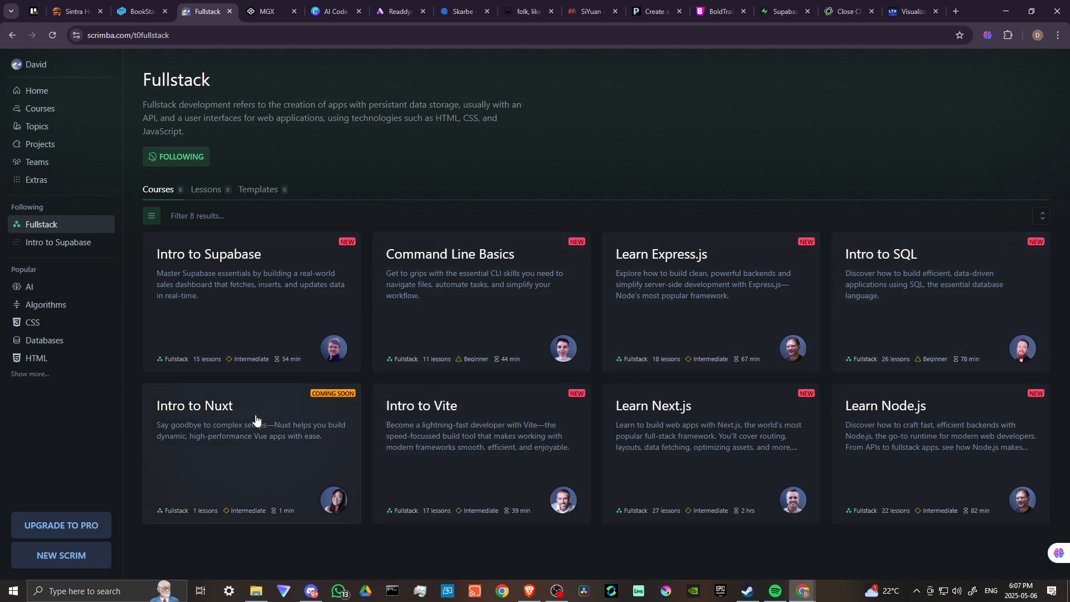
{"action": "mouse_move", "coordinate": [274, 410]}
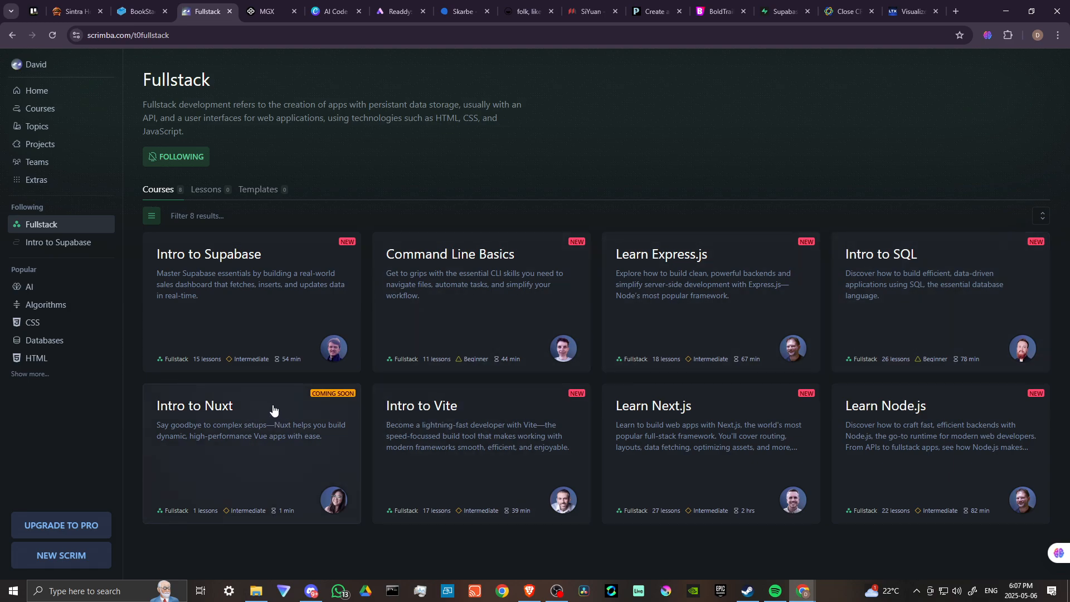
{"action": "mouse_move", "coordinate": [143, 437]}
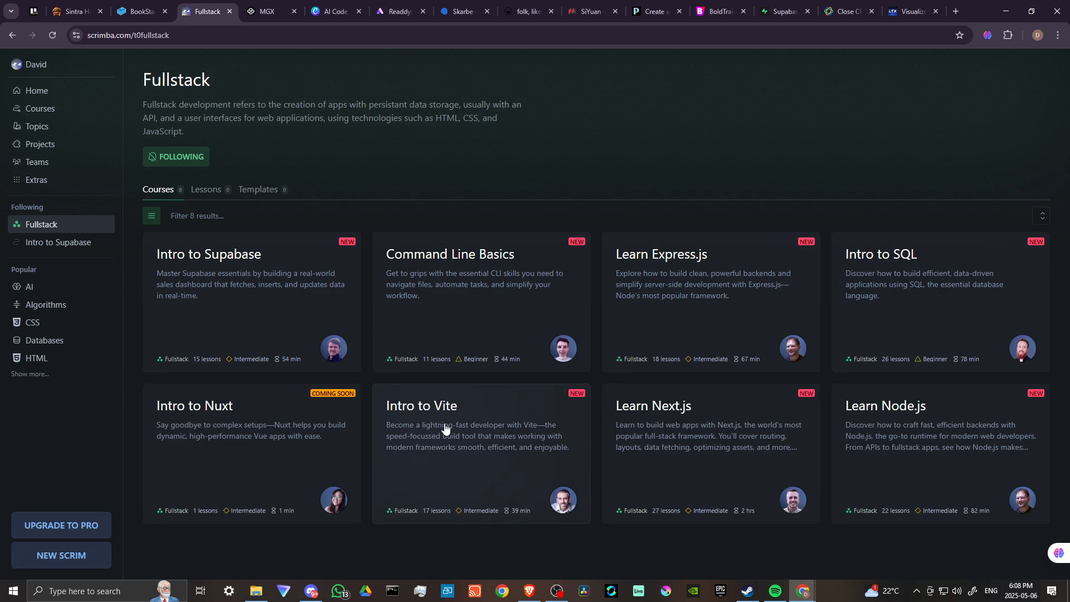
{"action": "mouse_move", "coordinate": [422, 445]}
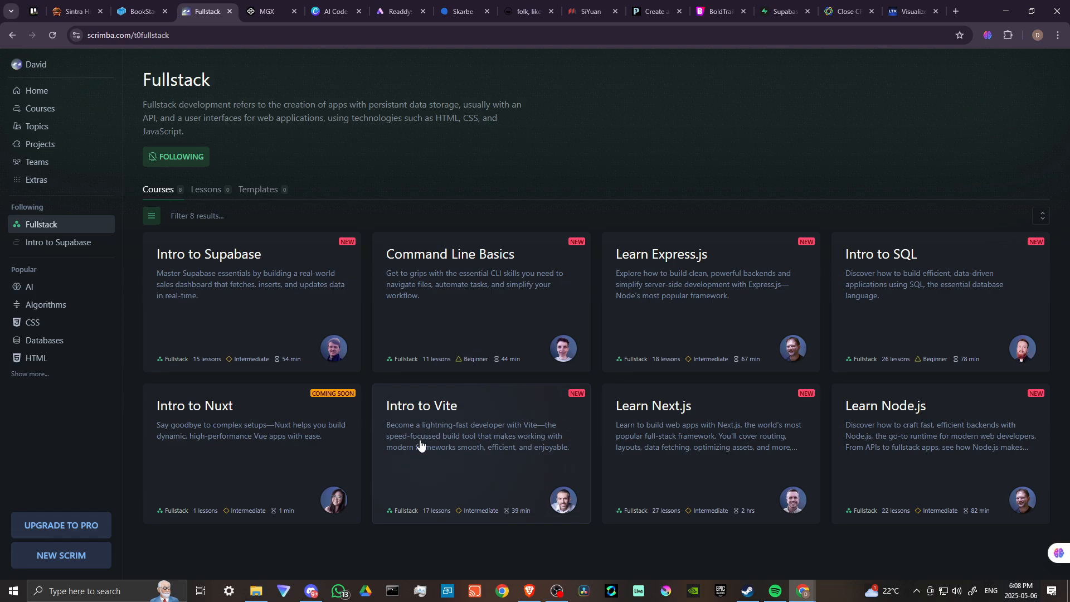
{"action": "mouse_move", "coordinate": [531, 435]}
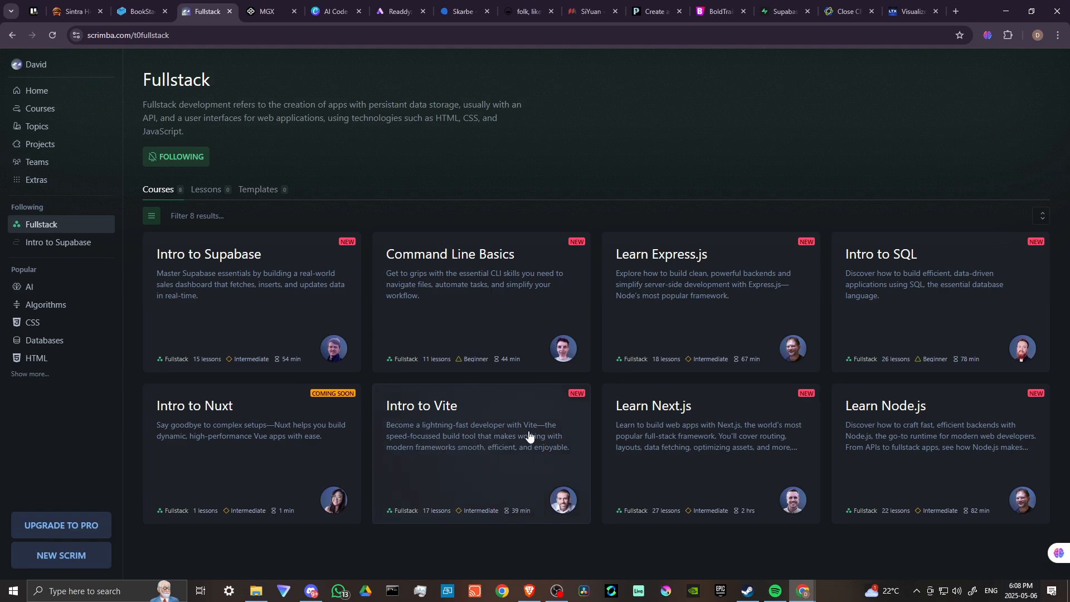
{"action": "mouse_move", "coordinate": [496, 455]}
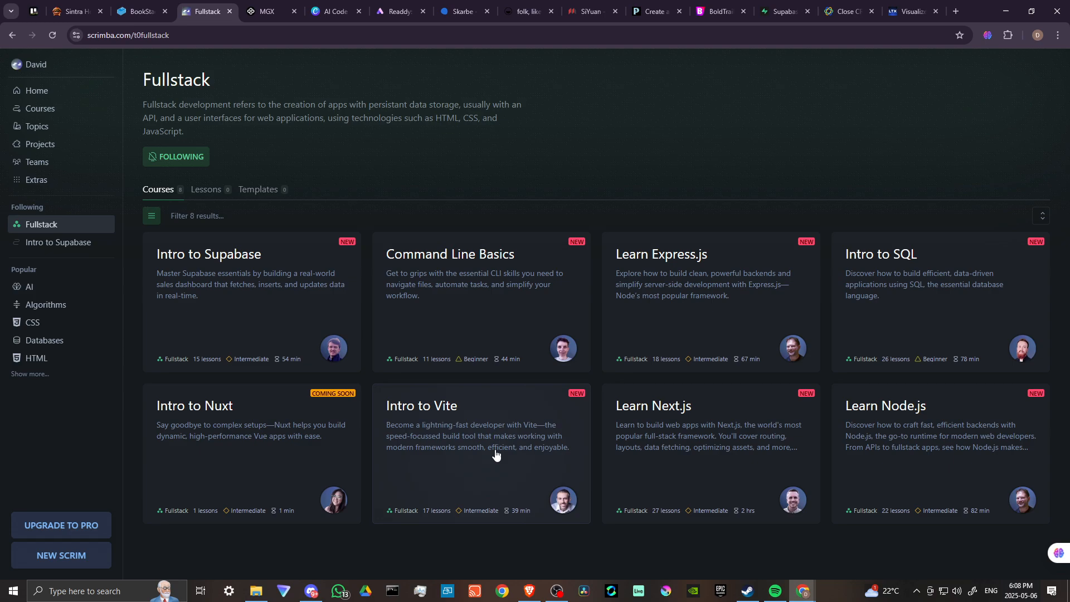
{"action": "mouse_move", "coordinate": [629, 414]}
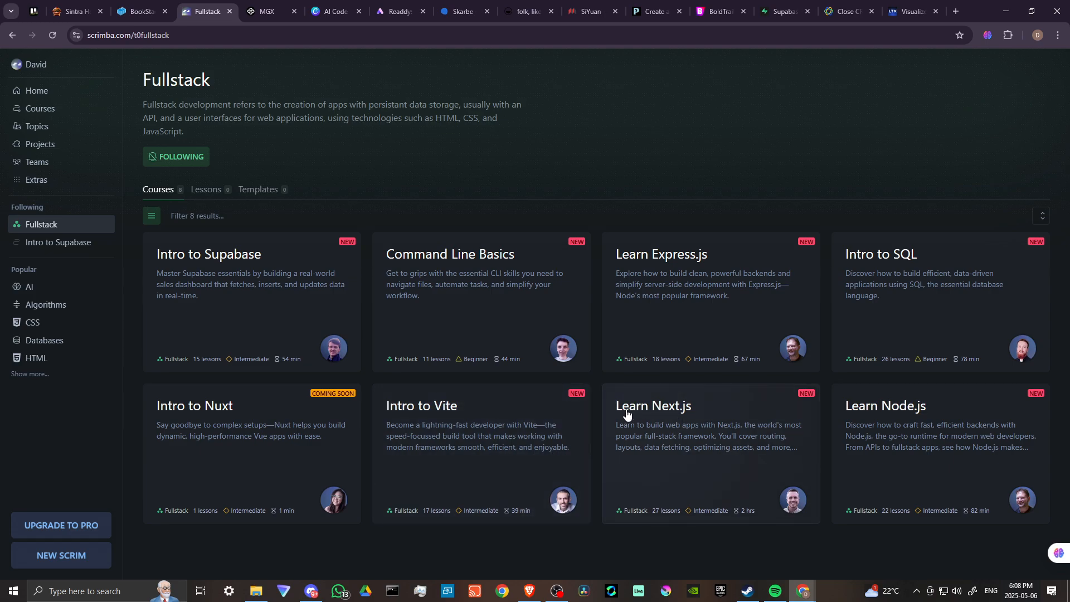
{"action": "mouse_move", "coordinate": [671, 412]}
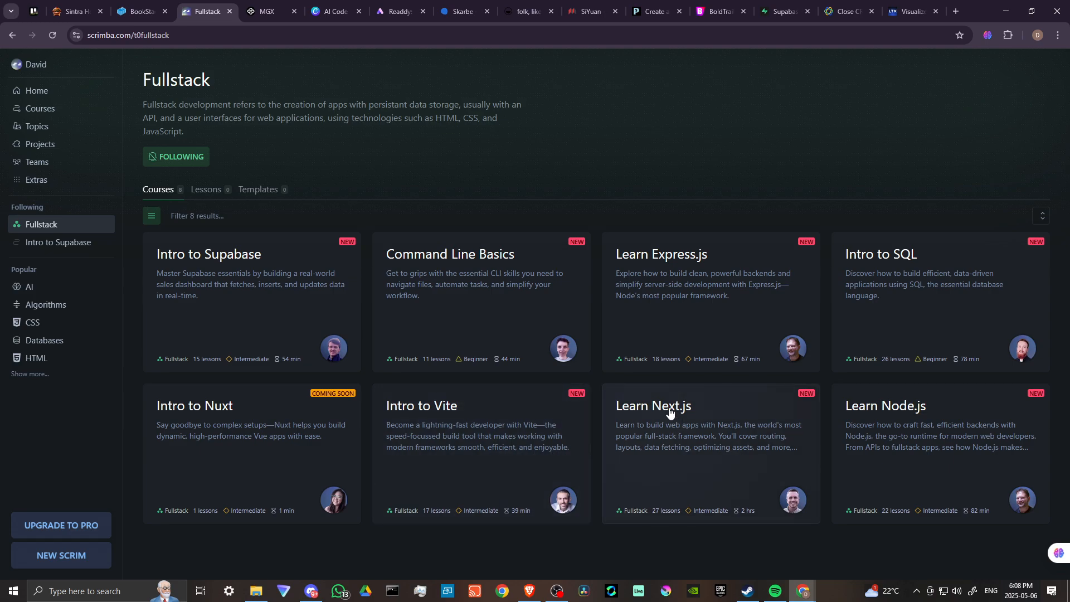
{"action": "mouse_move", "coordinate": [690, 430]}
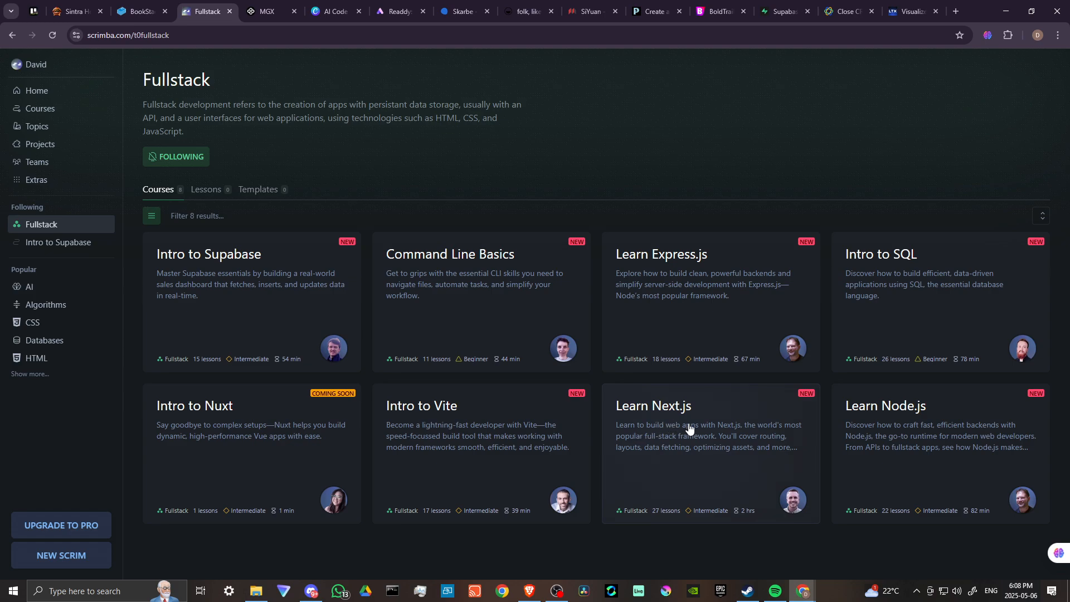
{"action": "mouse_move", "coordinate": [685, 439]}
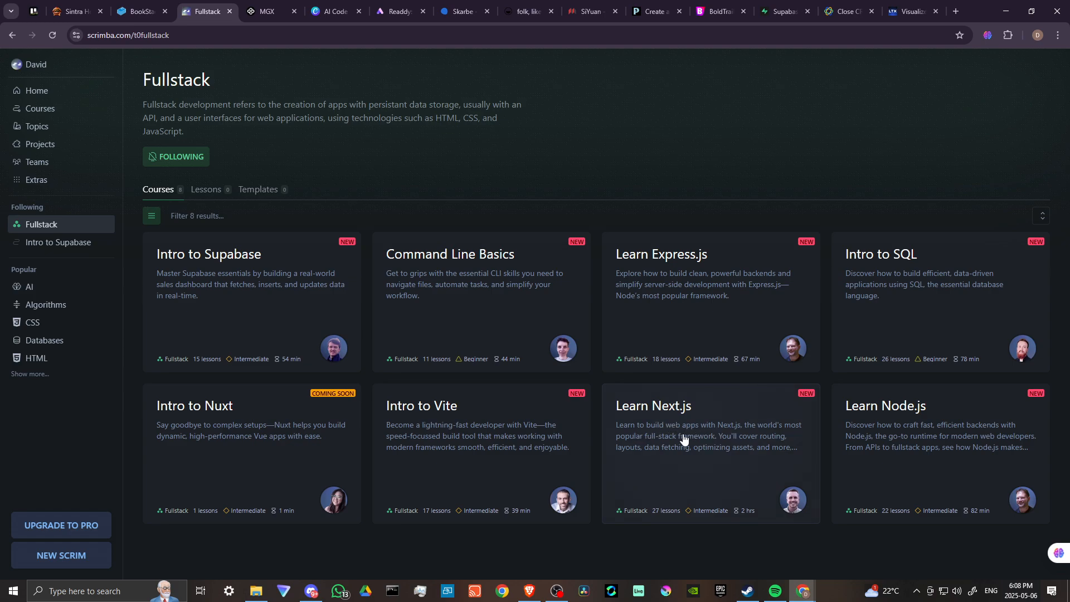
{"action": "mouse_move", "coordinate": [748, 454]}
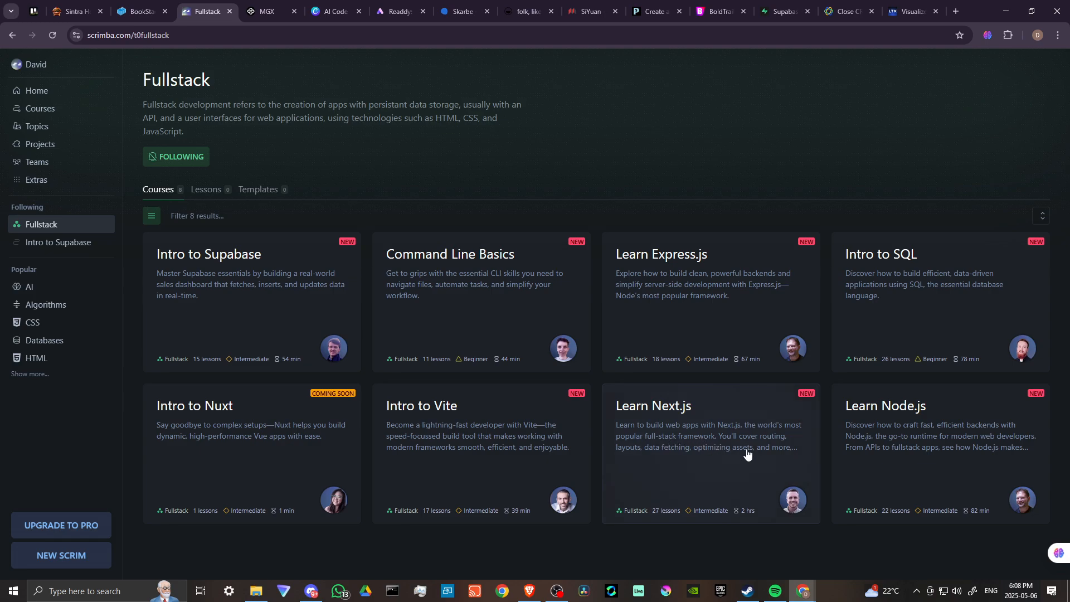
{"action": "mouse_move", "coordinate": [786, 464]}
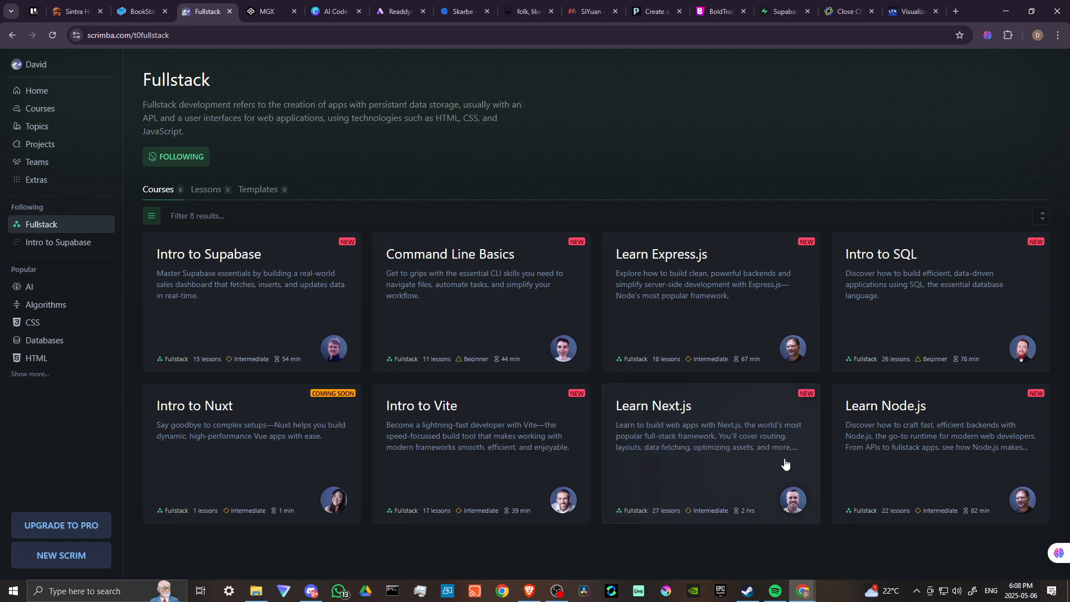
{"action": "mouse_move", "coordinate": [770, 468]}
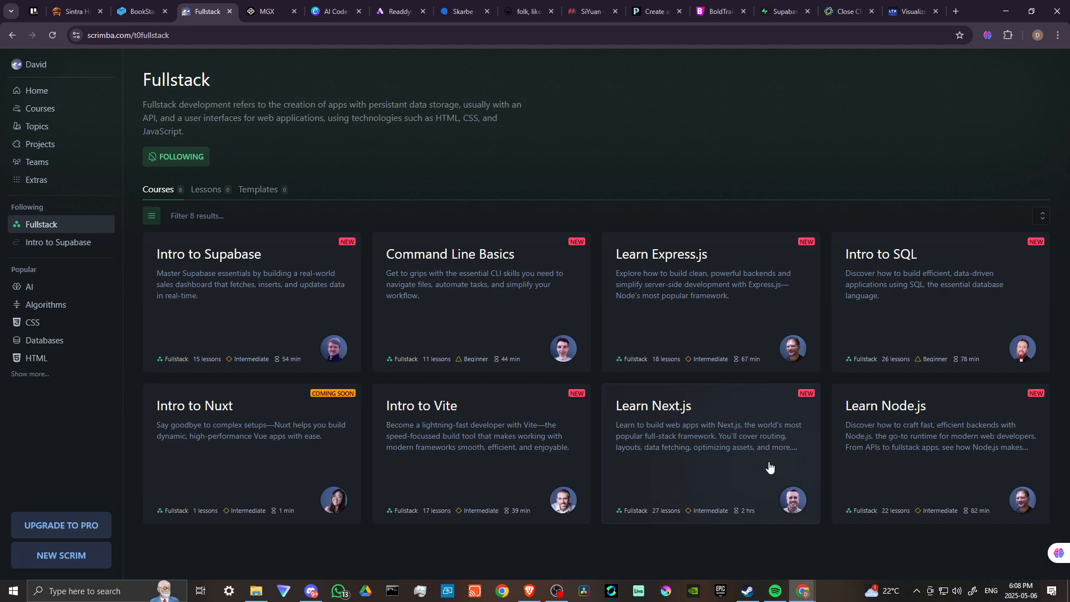
{"action": "mouse_move", "coordinate": [865, 414]}
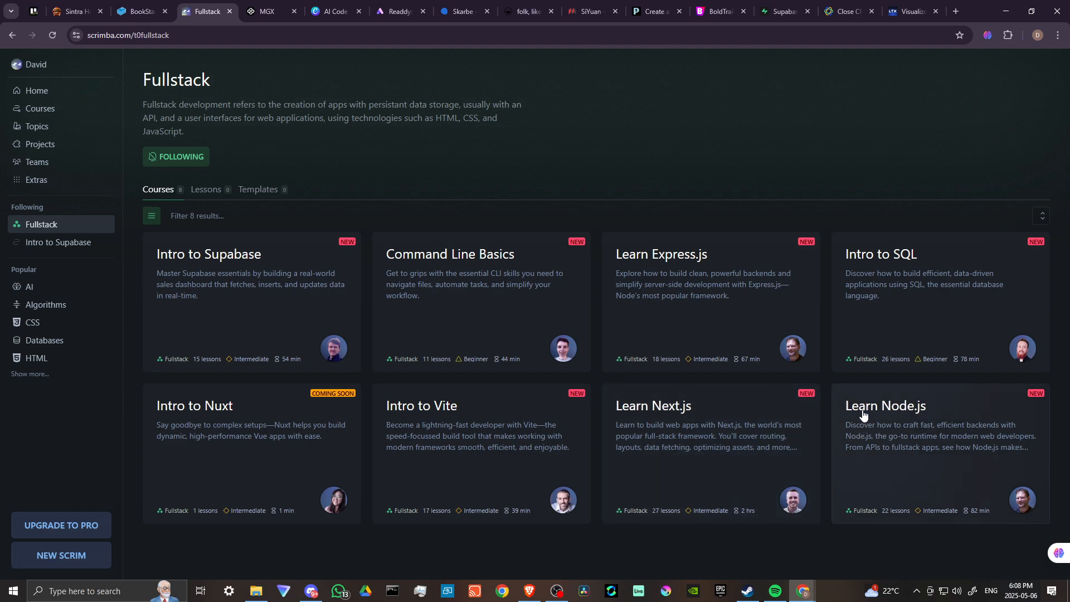
{"action": "mouse_move", "coordinate": [919, 408]}
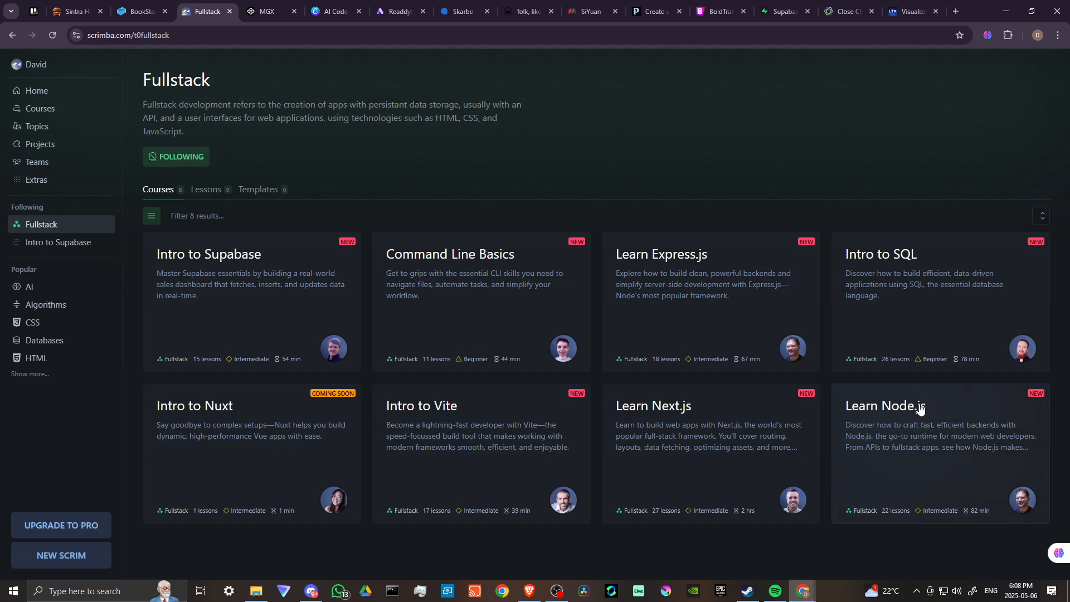
{"action": "mouse_move", "coordinate": [941, 438]}
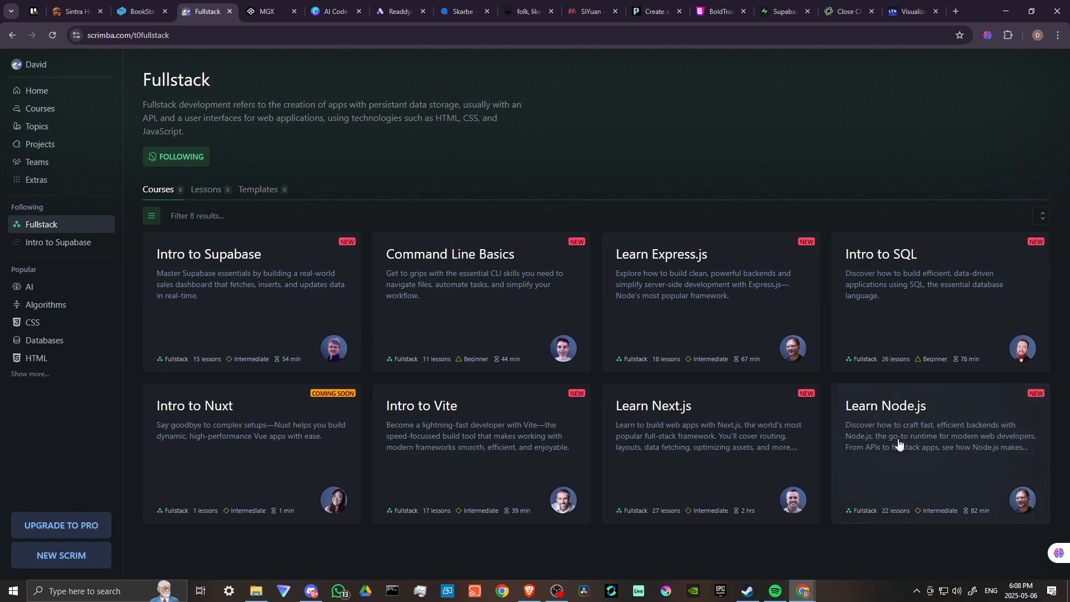
{"action": "mouse_move", "coordinate": [949, 470]}
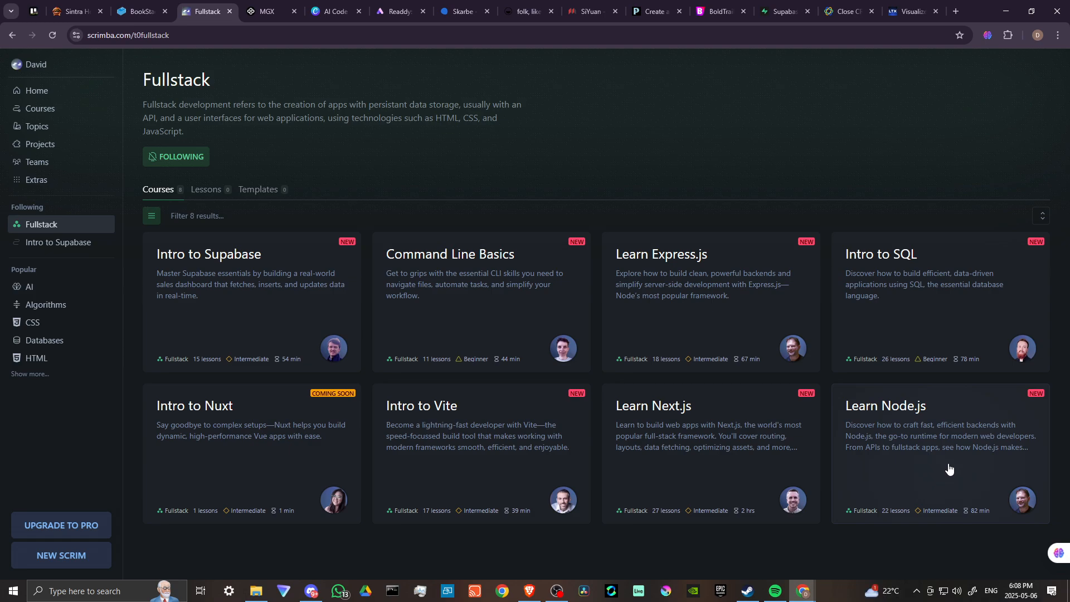
{"action": "mouse_move", "coordinate": [990, 457]}
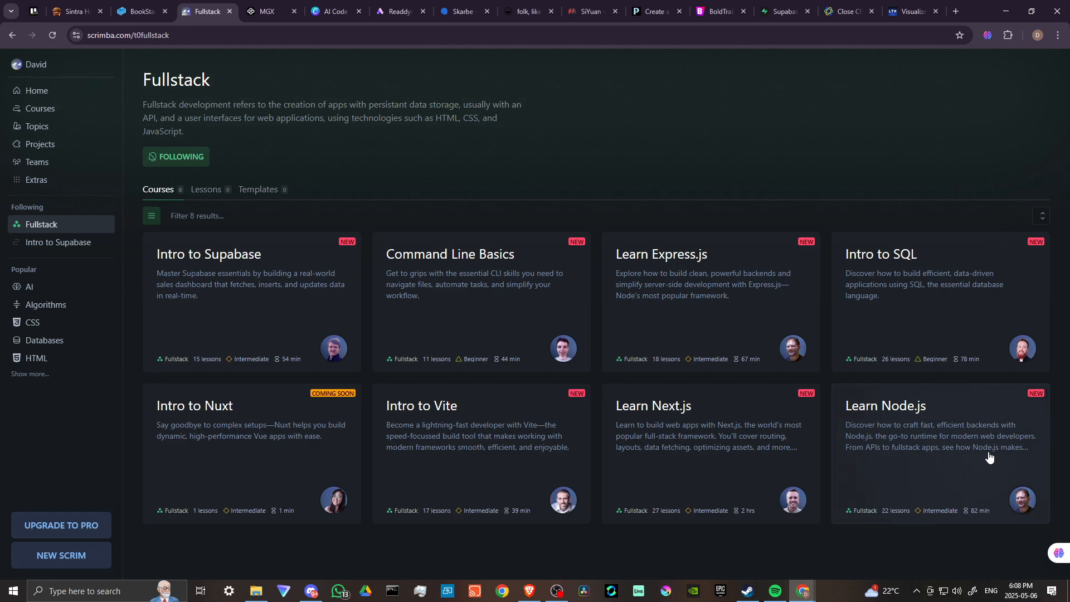
{"action": "mouse_move", "coordinate": [1019, 444]}
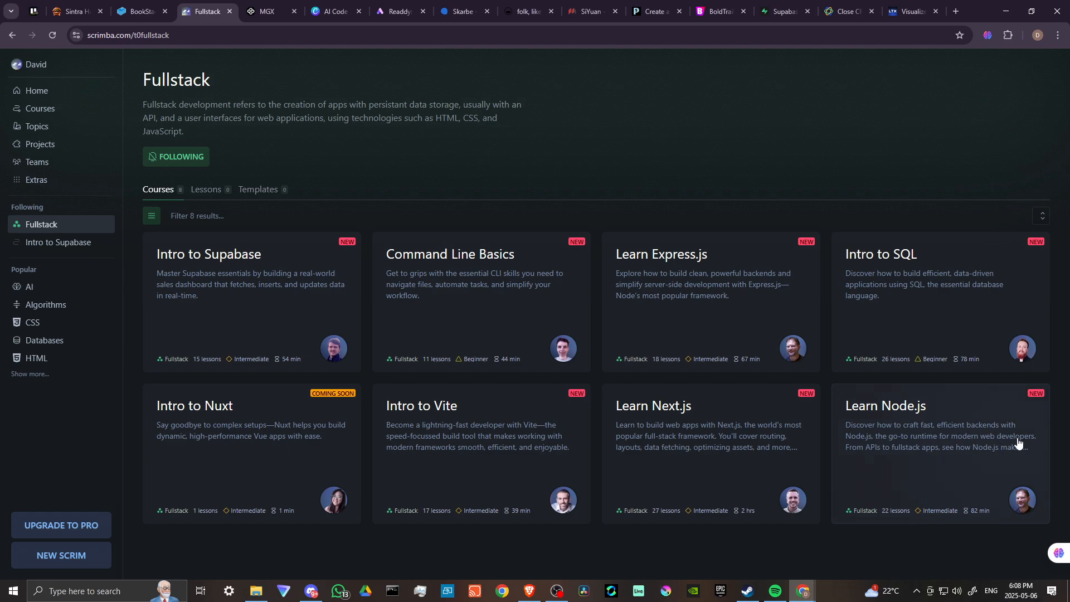
{"action": "mouse_move", "coordinate": [911, 409]}
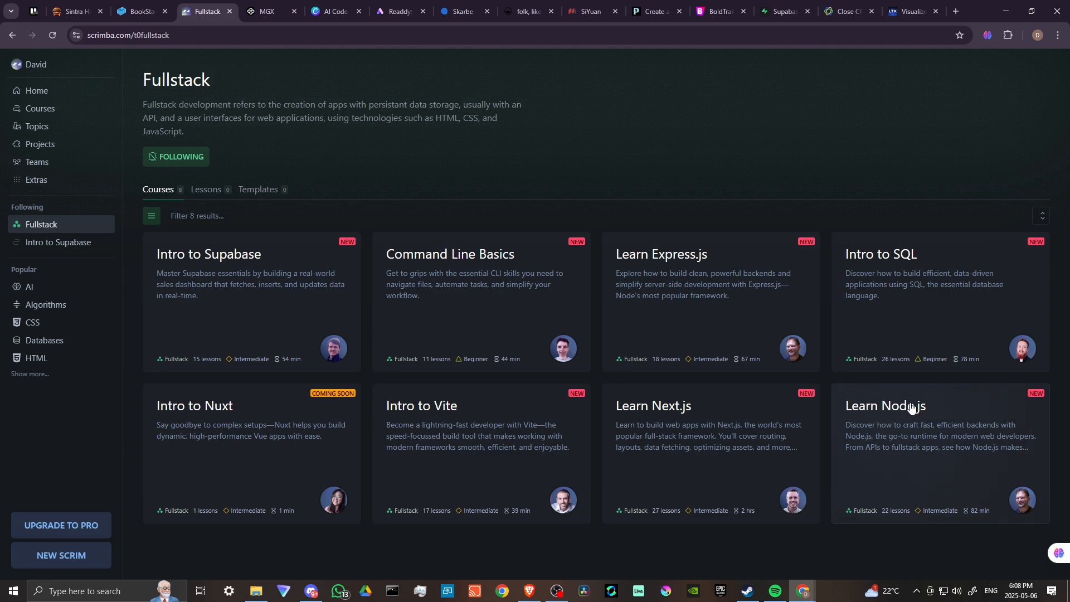
{"action": "mouse_move", "coordinate": [899, 471]}
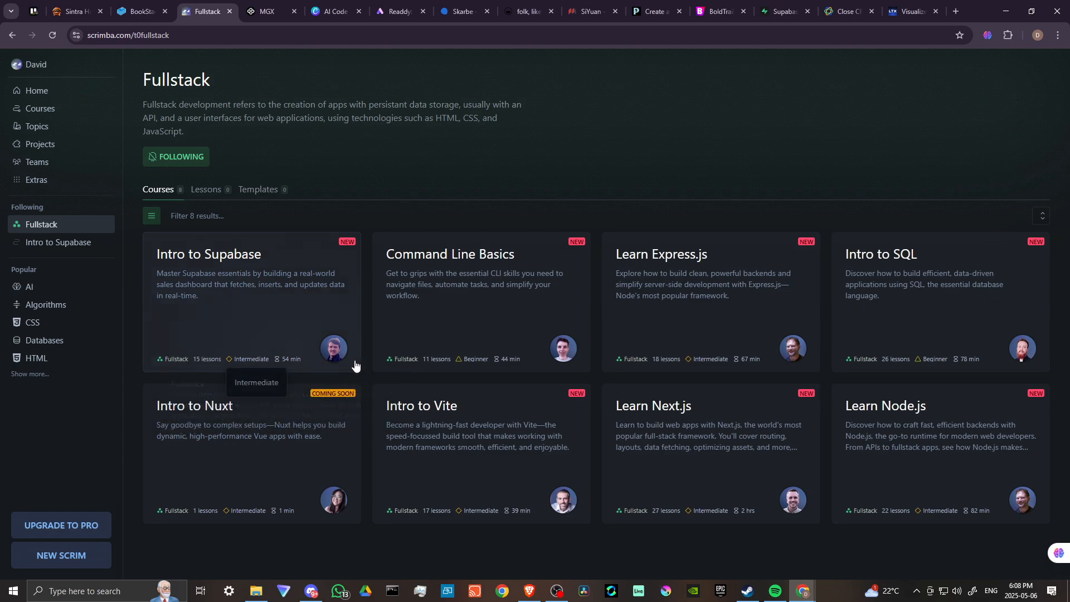
{"action": "mouse_move", "coordinate": [205, 393]}
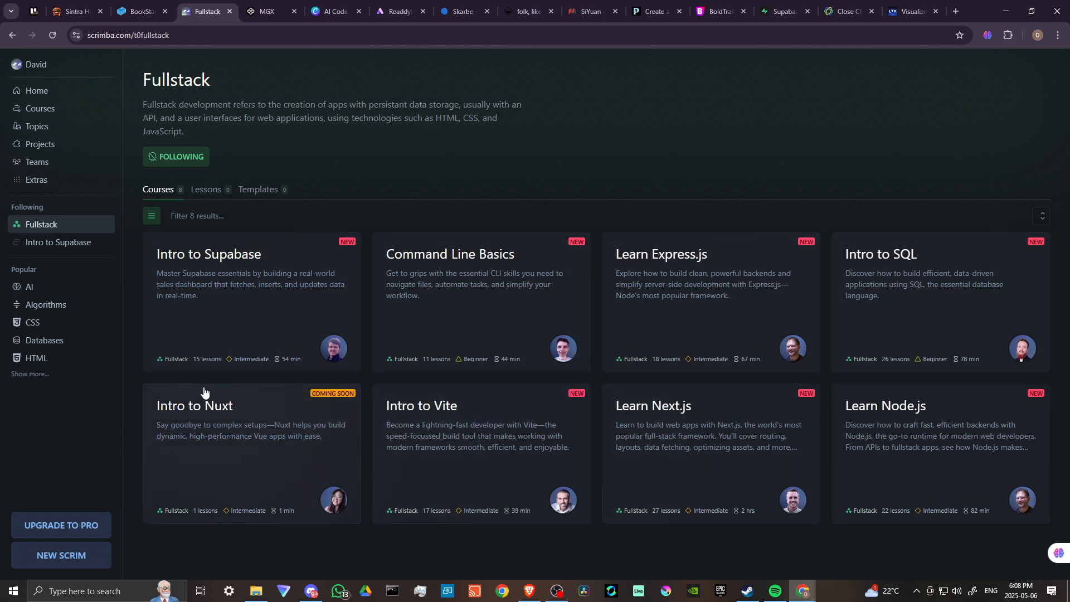
{"action": "mouse_move", "coordinate": [432, 460]}
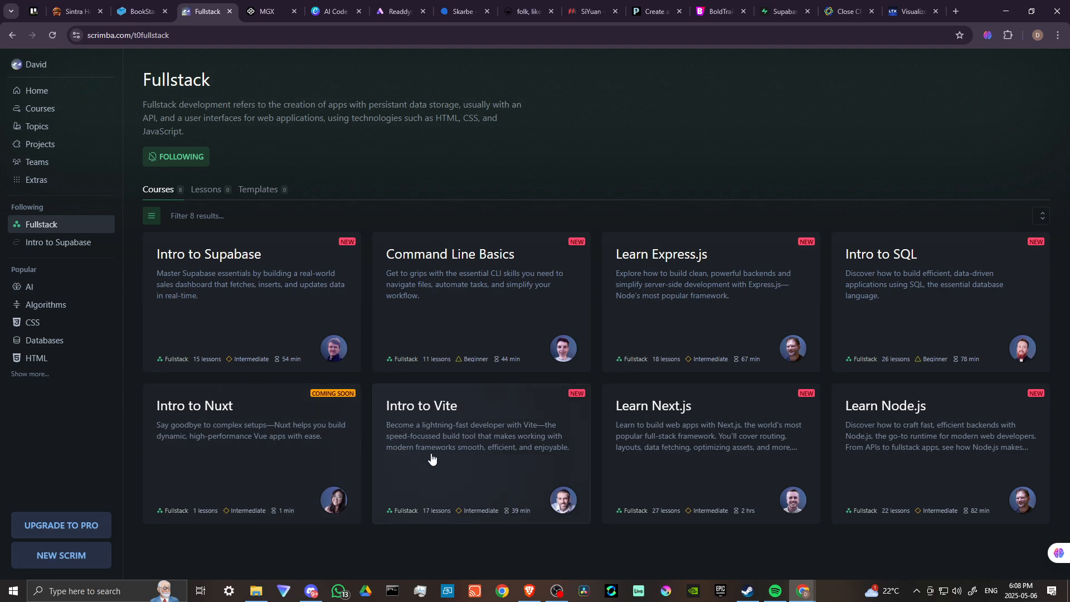
{"action": "mouse_move", "coordinate": [444, 451]}
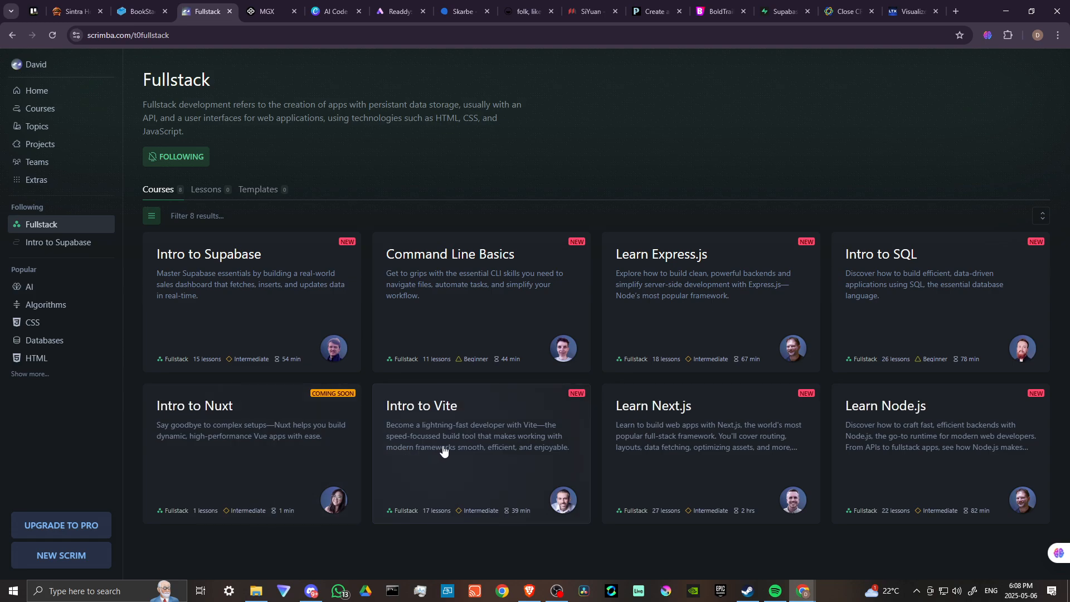